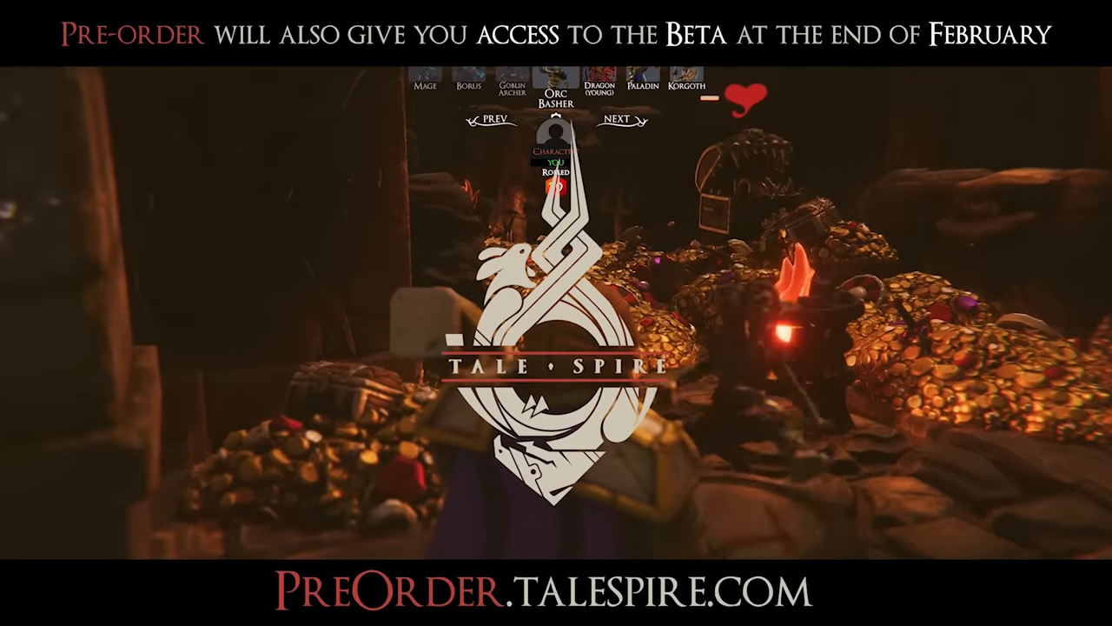
Advance the creature picker from Orc Basher to Dragon (young)
{"action": "left_click", "coordinate": [619, 122]}
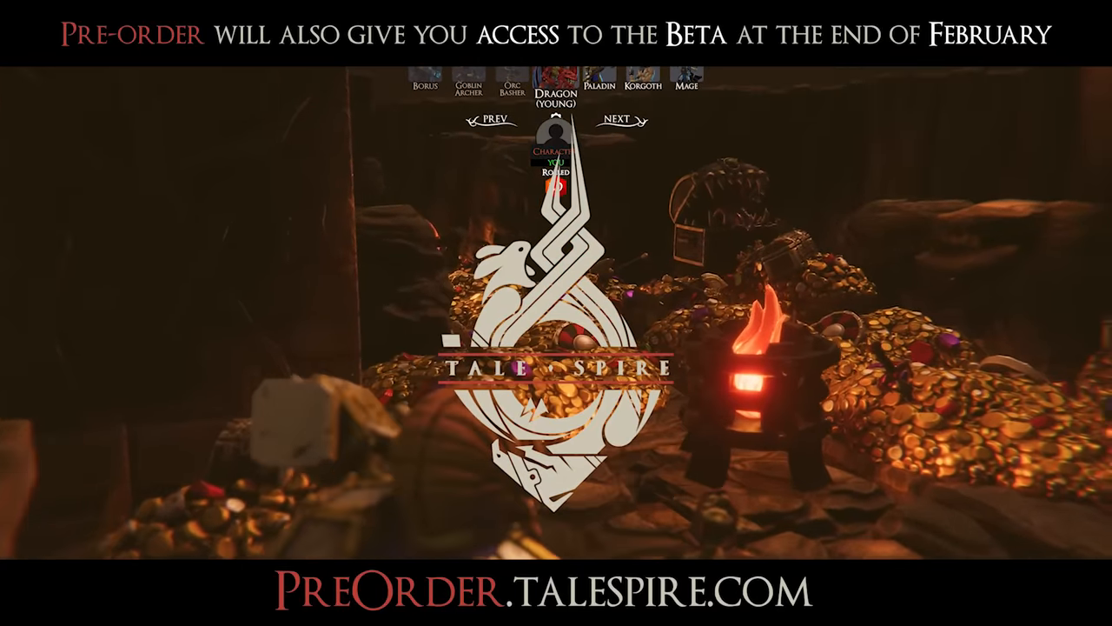